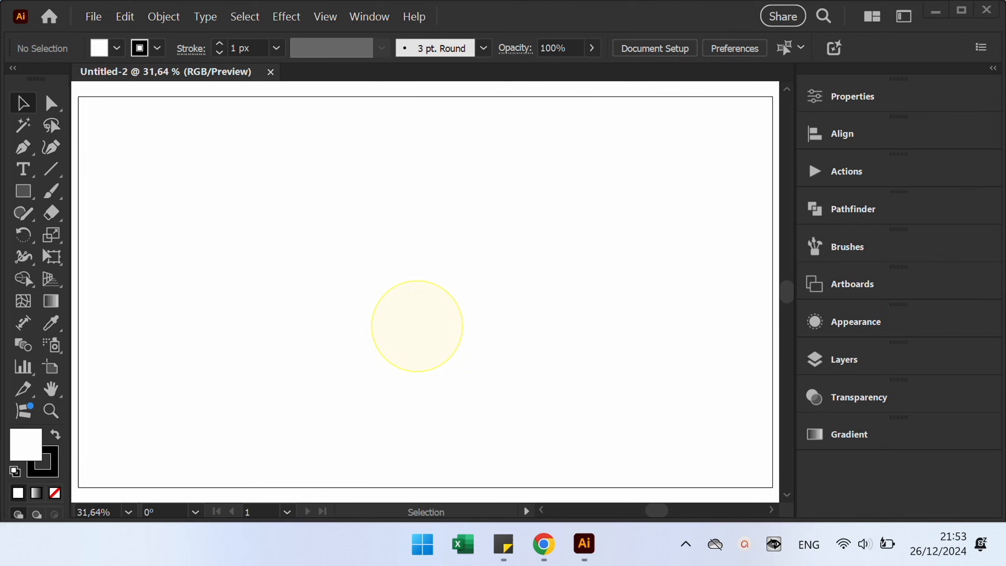
Draw a vertical line centred on the artboard and convert it into a guide
key("Tab")
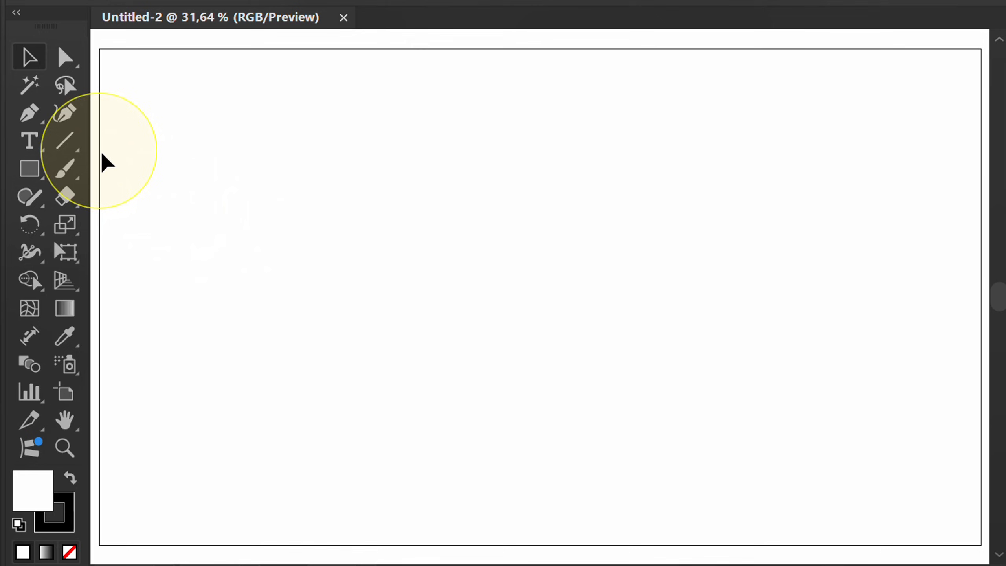
left_click(64, 141)
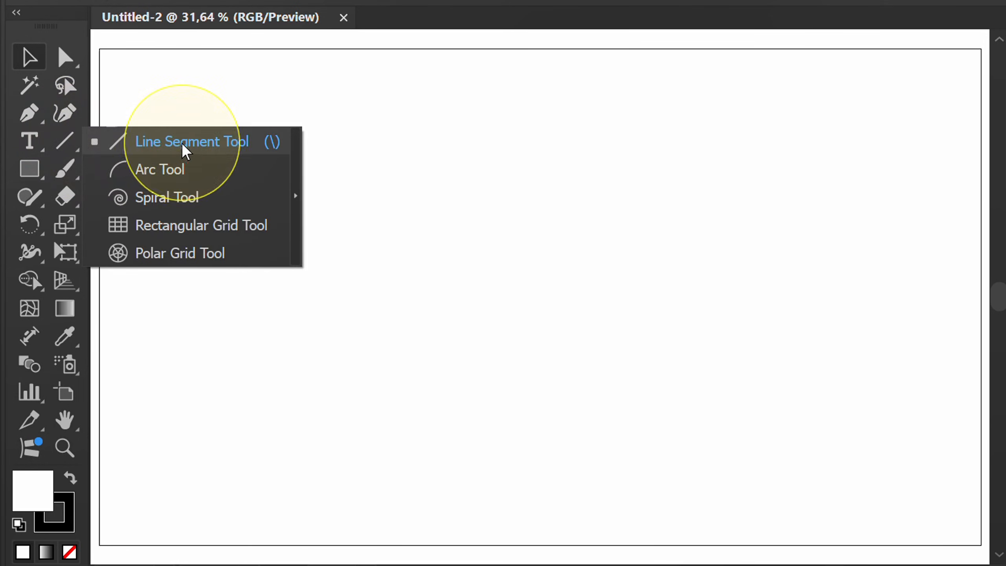
left_click(191, 141)
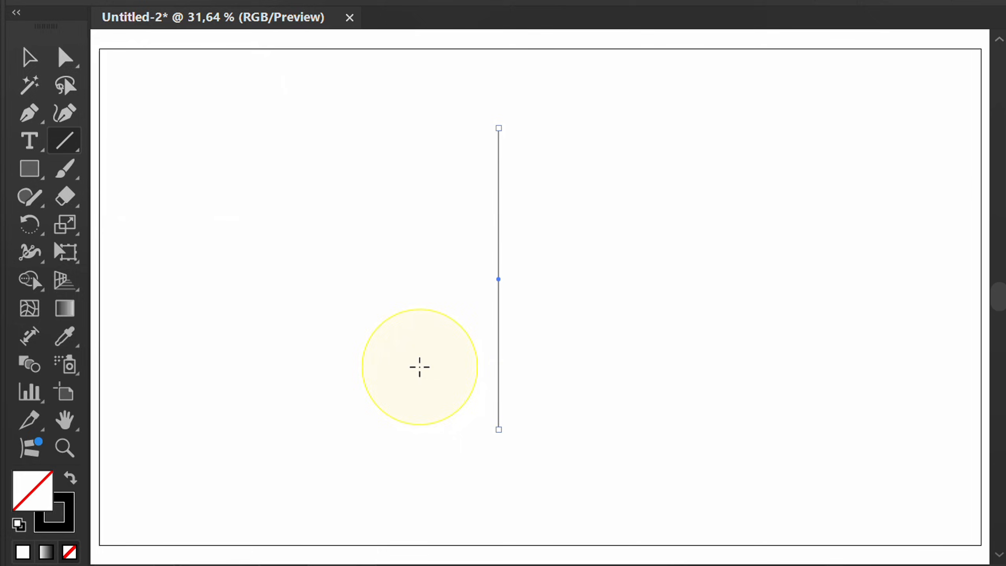
left_click(925, 95)
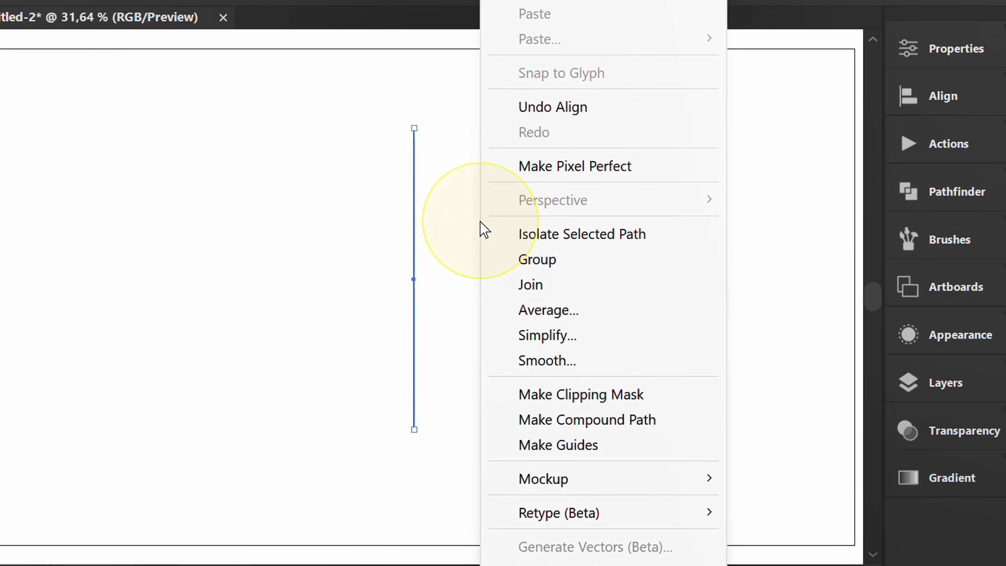
left_click(557, 444)
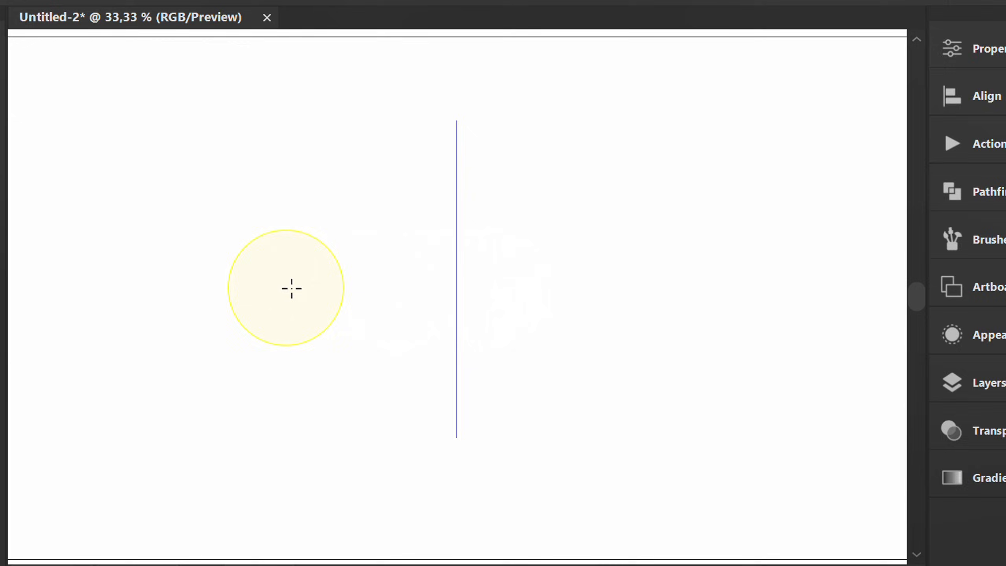
Create a 100 px by 100 px square with the Rectangle Tool
left_click(30, 168)
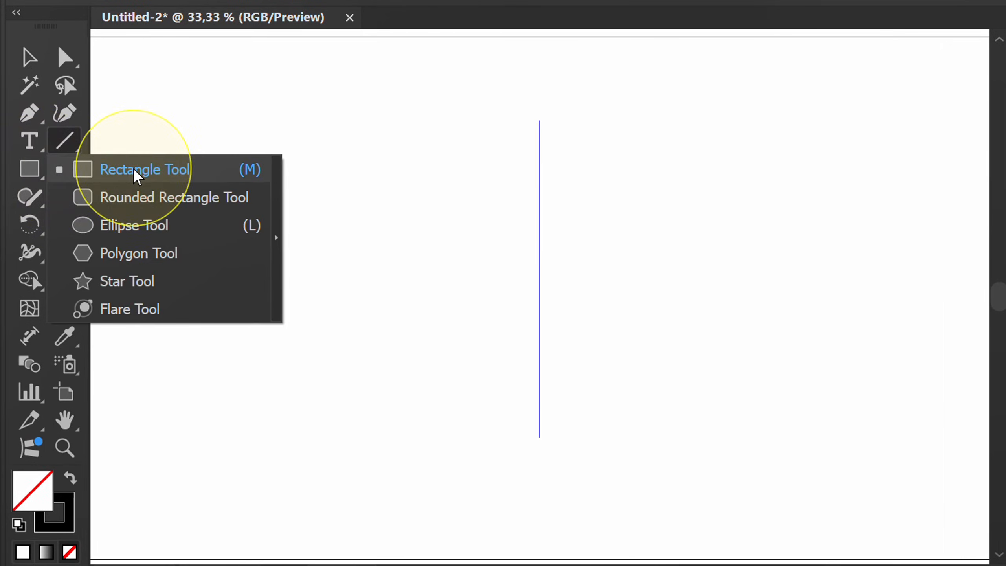
left_click(144, 168)
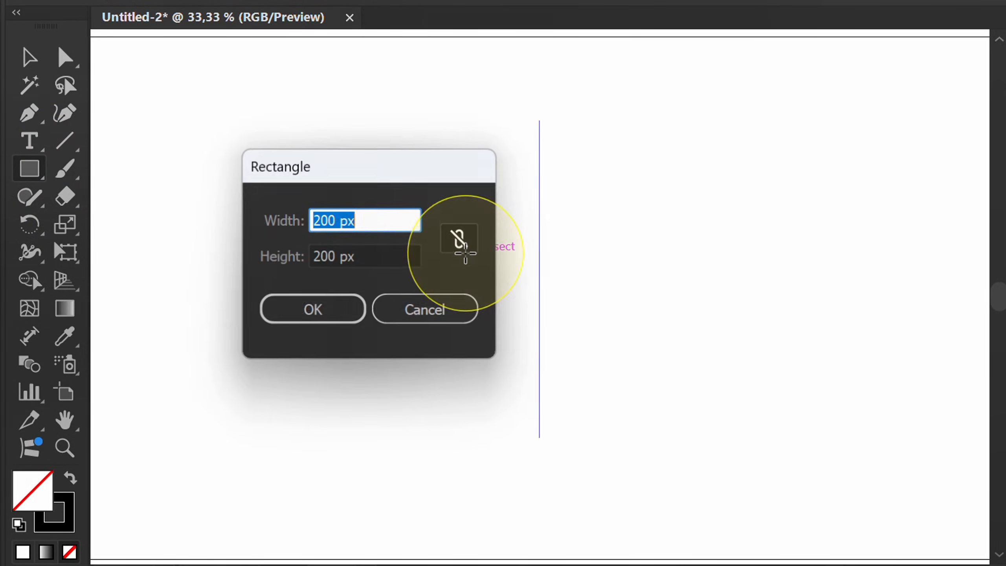
type("10")
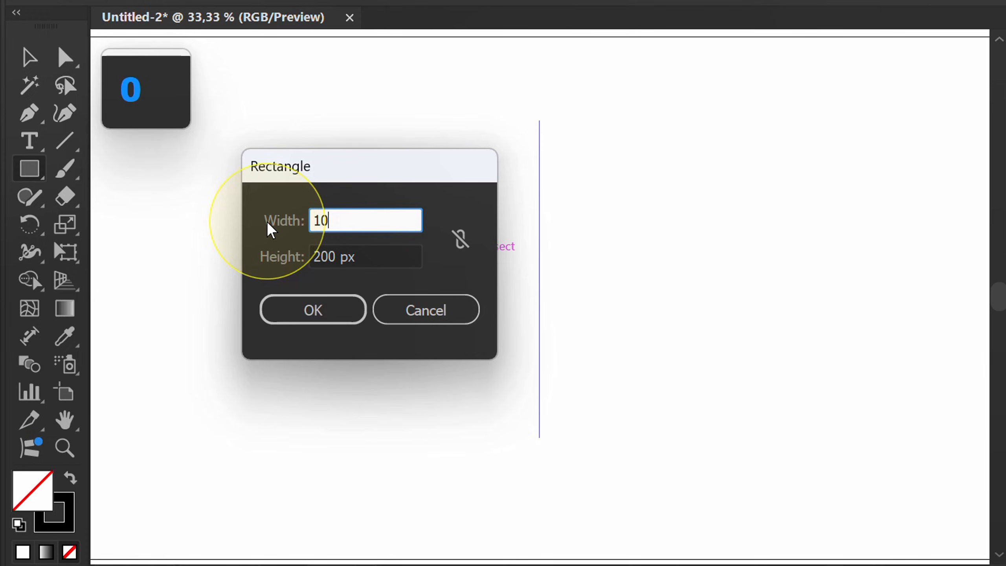
left_click(312, 310)
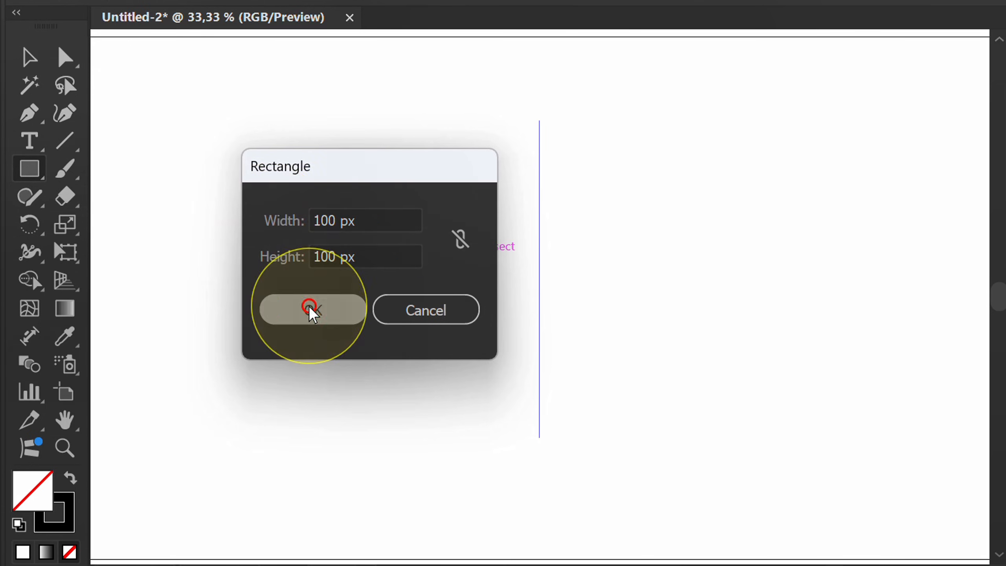
left_click(310, 310)
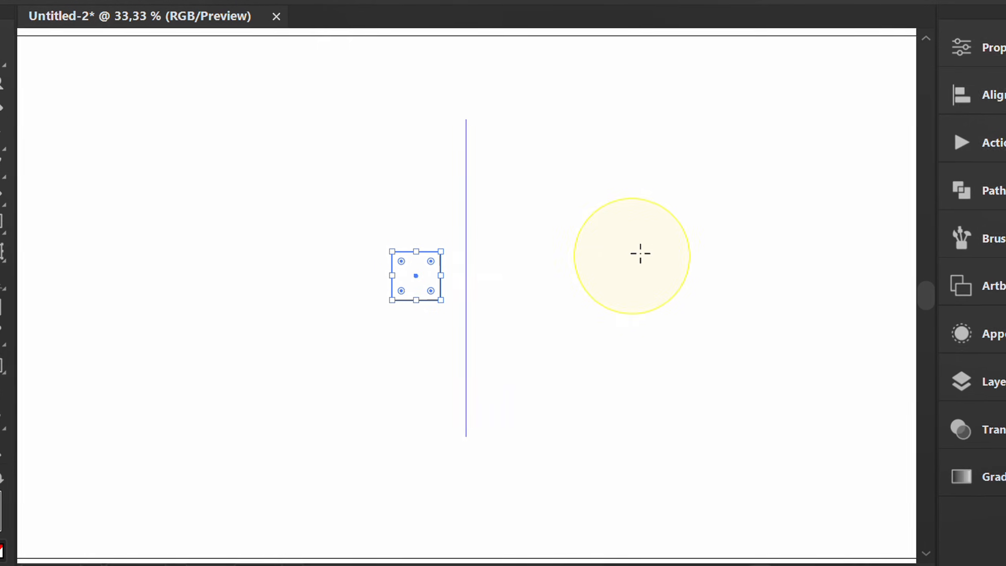
Centre the square horizontally and vertically on the artboard
left_click(937, 94)
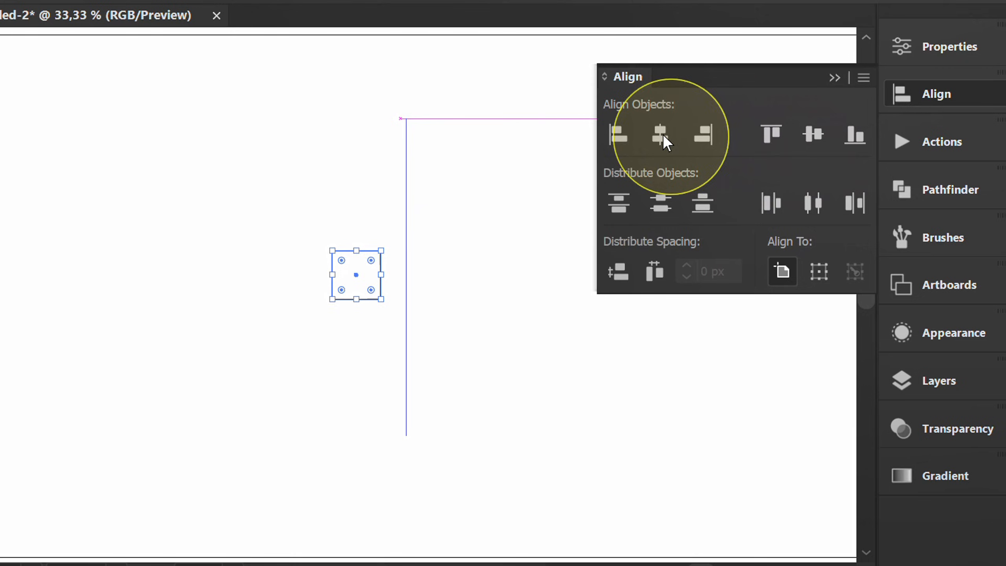
left_click(812, 135)
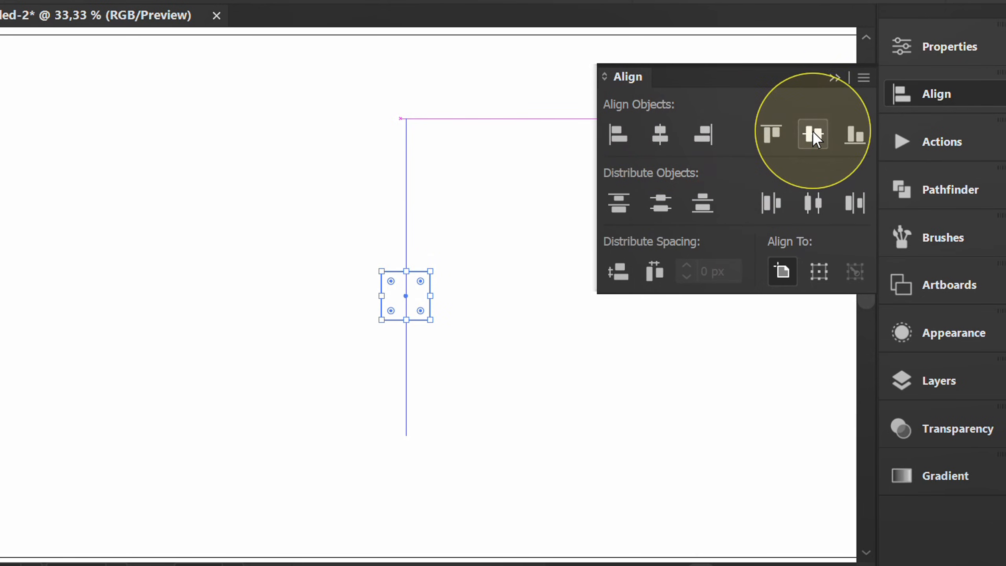
left_click(812, 135)
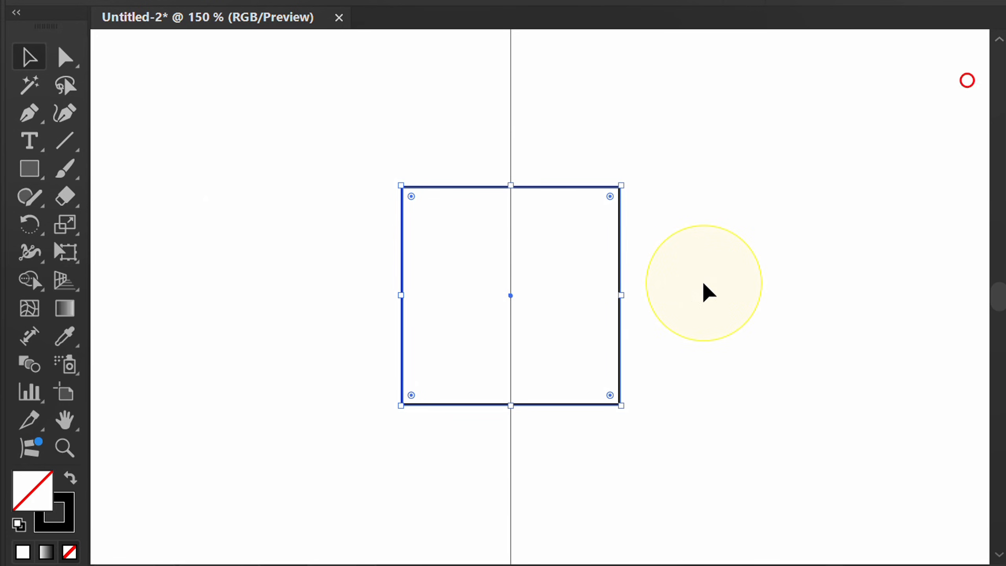
Draw a horizontal line from the square's top-left corner and set that end as the rotation pivot
left_click(151, 185)
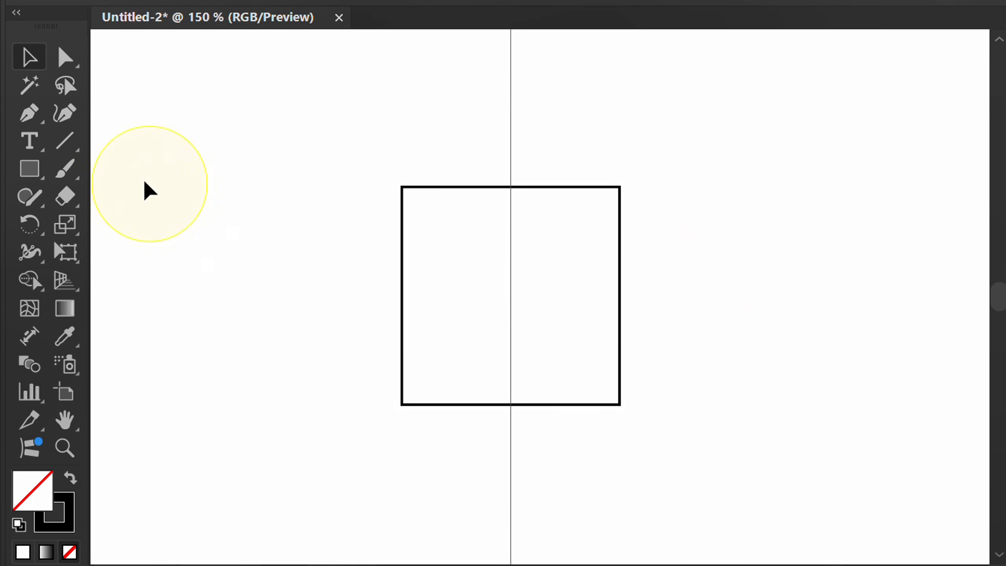
left_click(170, 139)
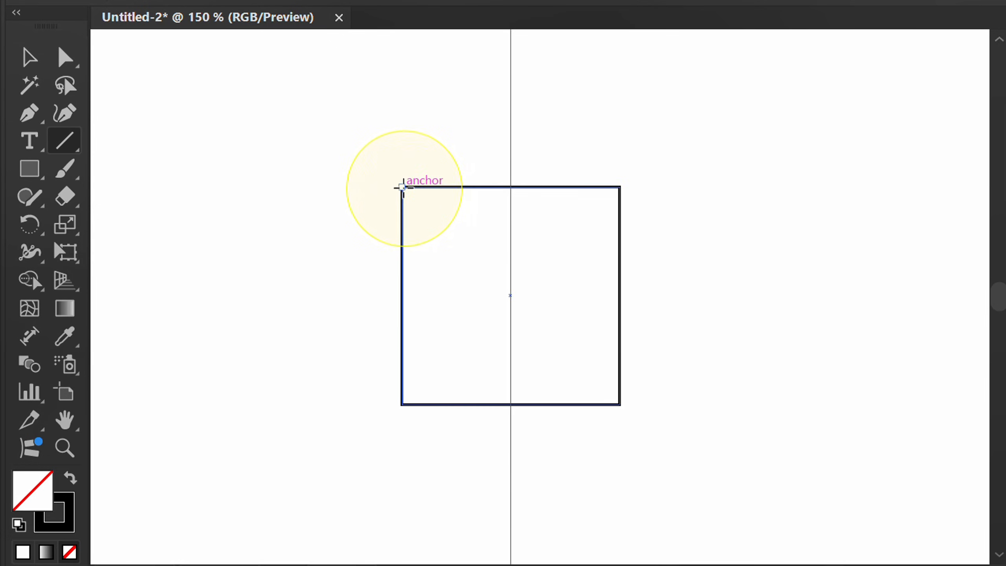
key("shift")
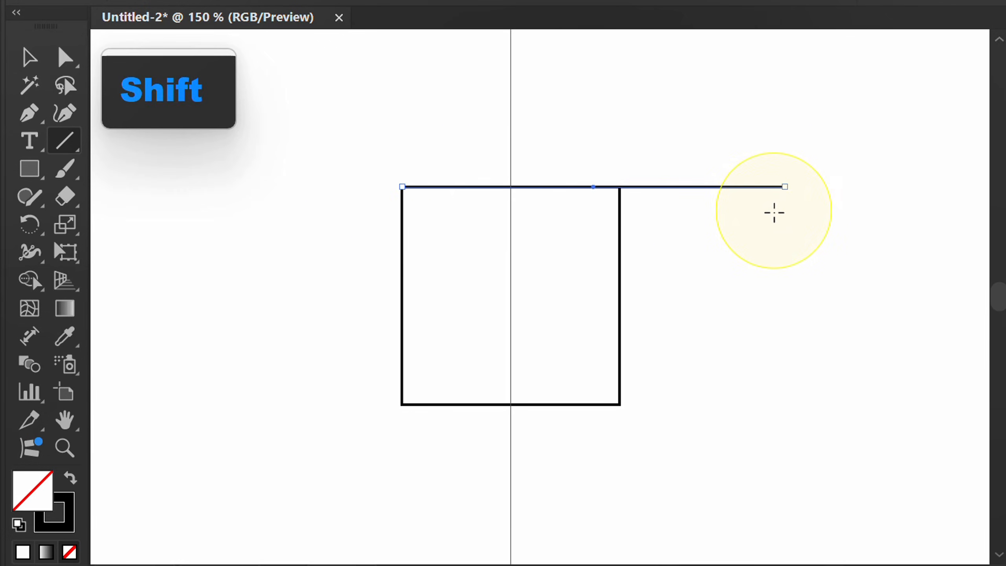
key("r")
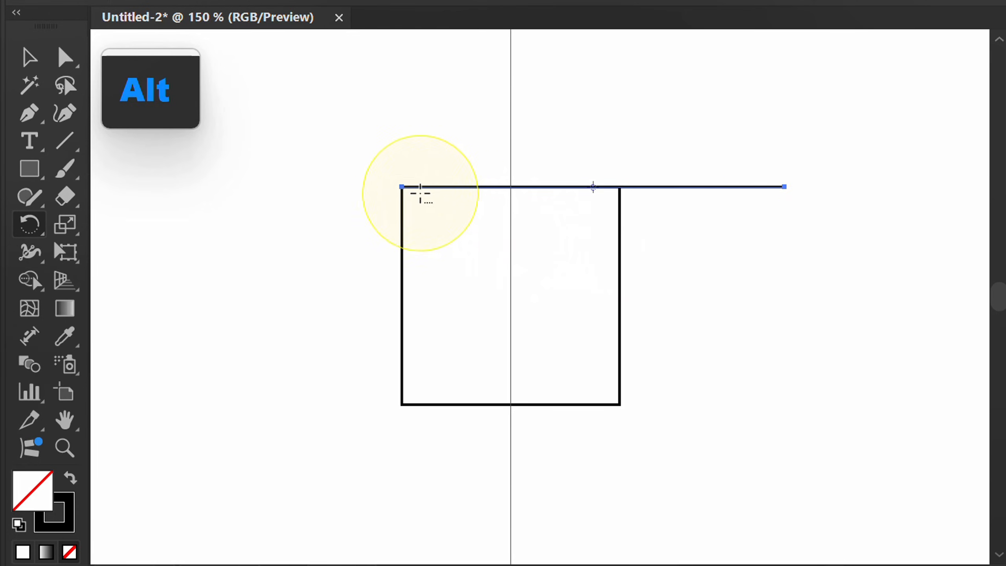
left_click(401, 187)
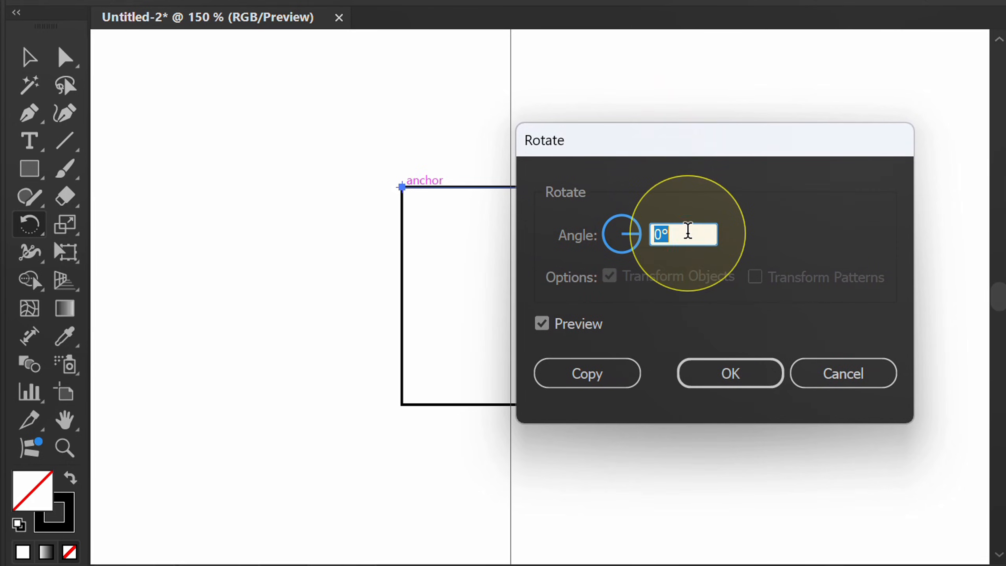
Rotate the horizontal line 30° upward about the square's top-left corner
type("14")
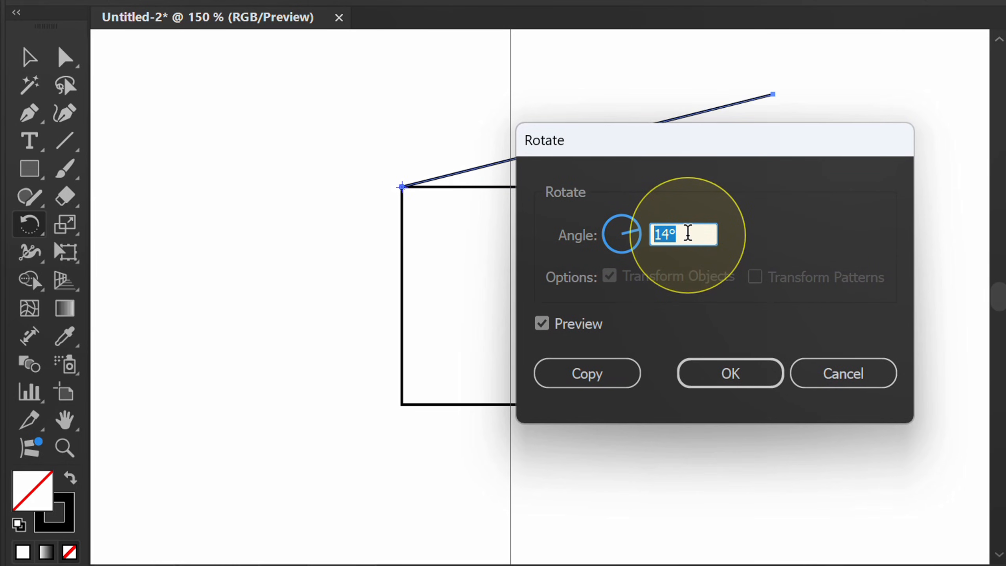
type("23°")
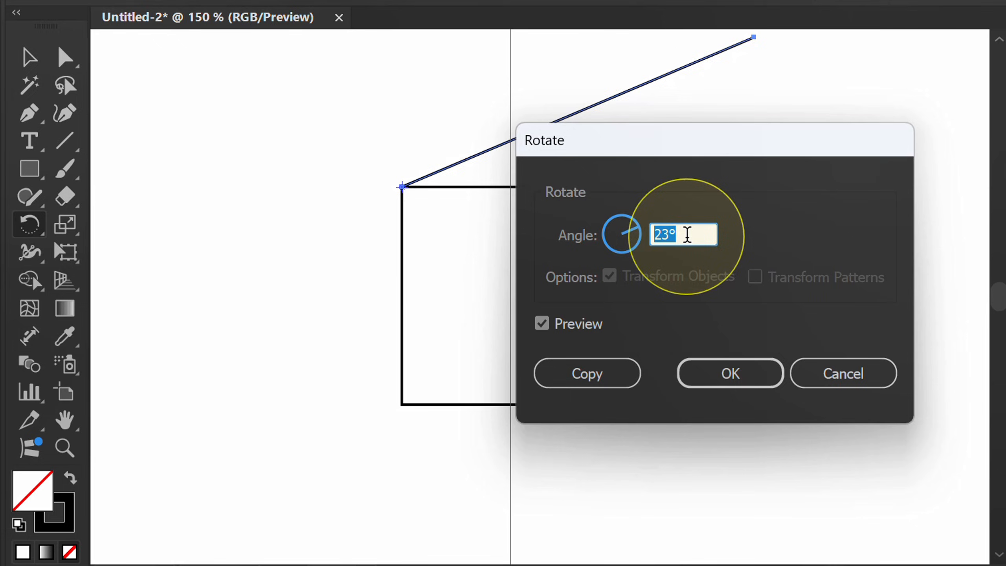
type("30")
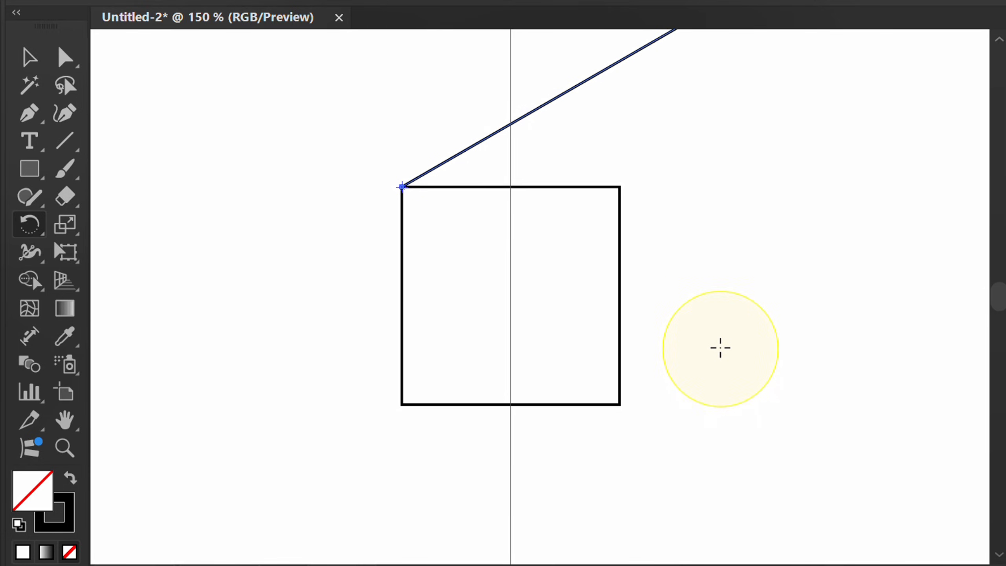
mouse_move(29, 141)
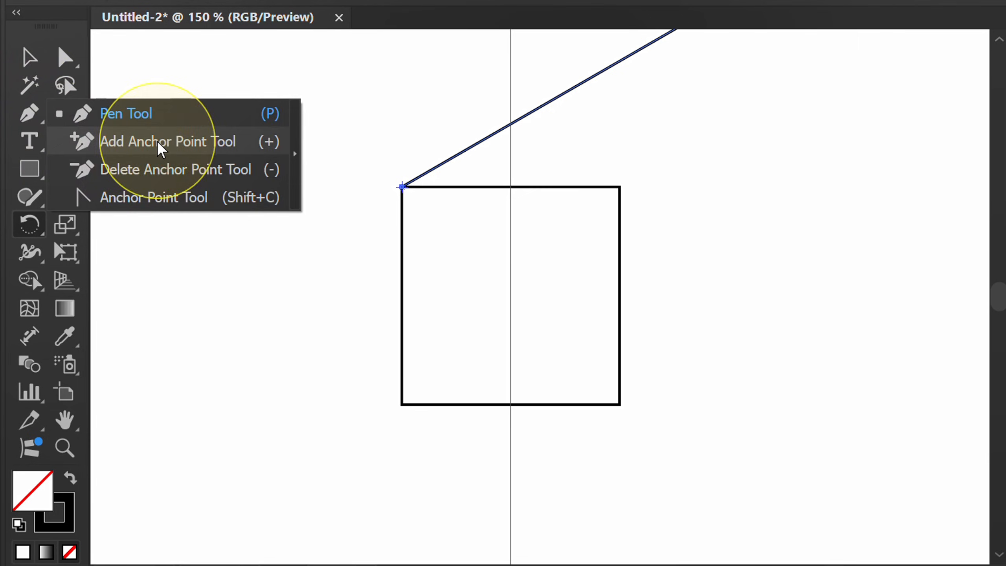
Add an anchor point on the square's top edge at the guide, then select the slanted line
left_click(168, 142)
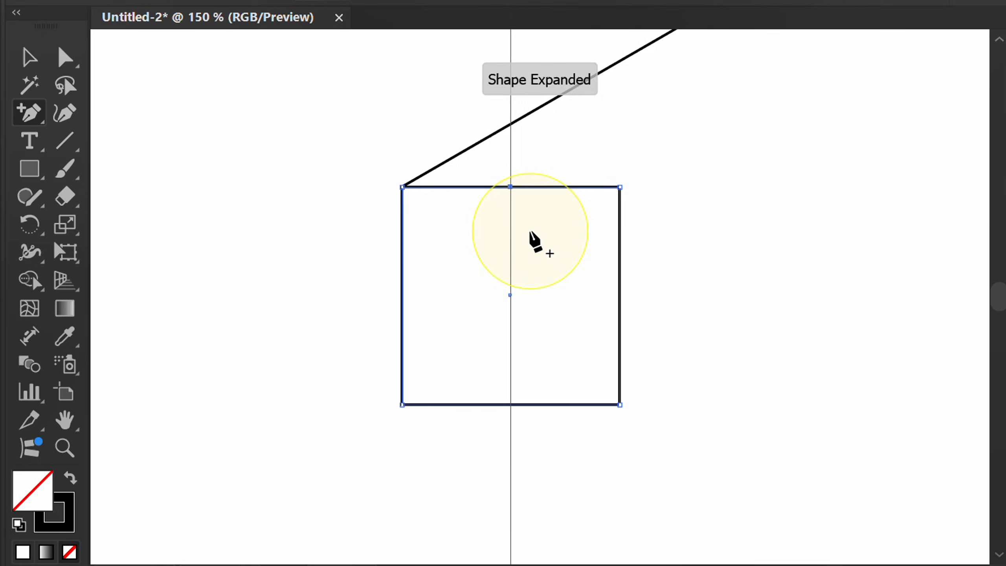
left_click(65, 57)
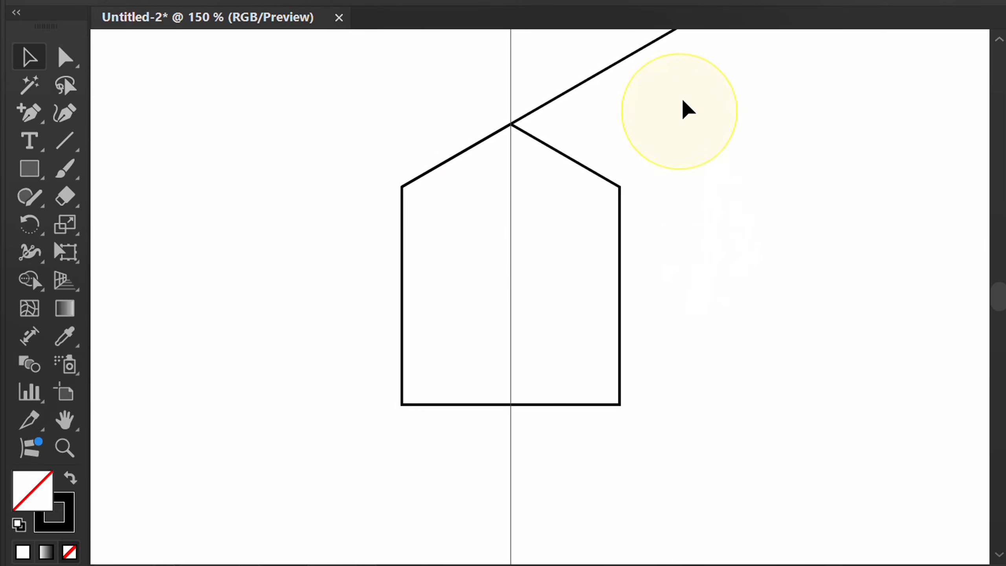
left_click(565, 105)
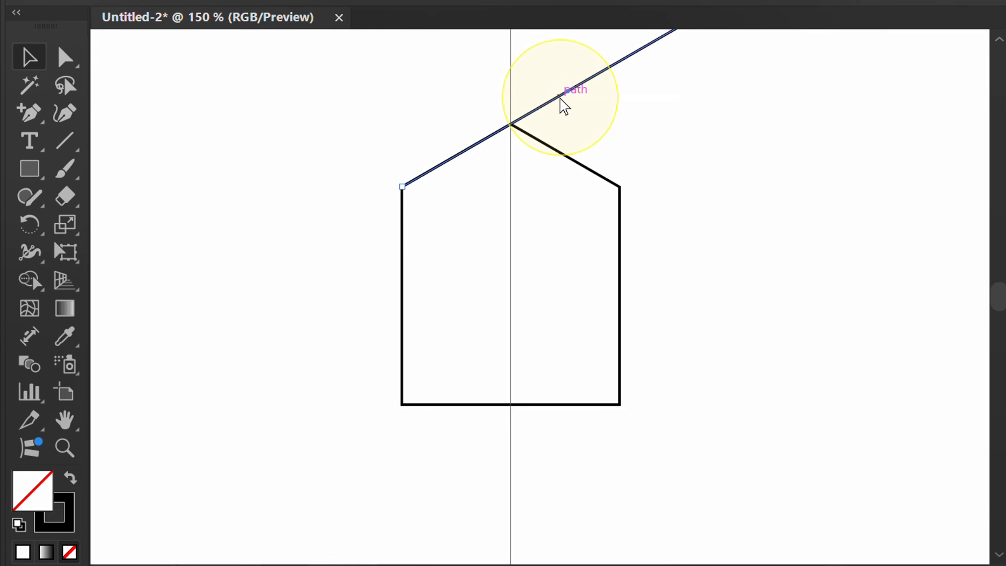
Delete the slanted line and draw a horizontal line from the left eave for the angle dimension
key("space")
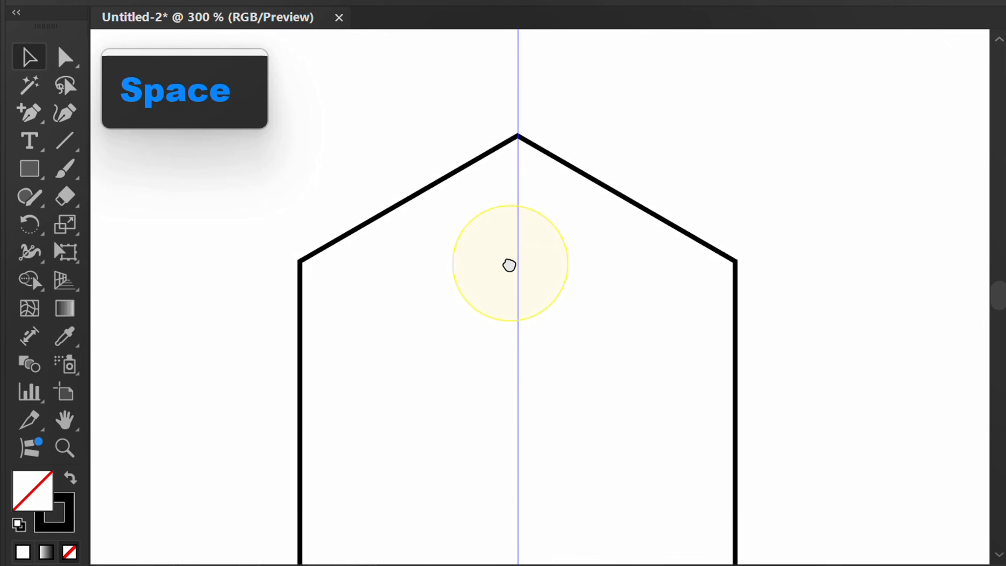
key("space")
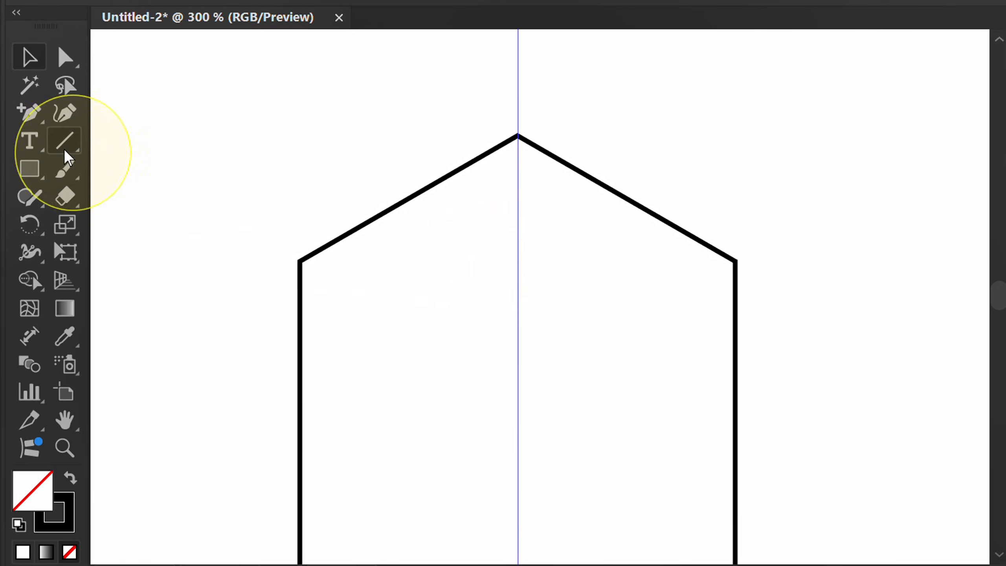
mouse_move(306, 271)
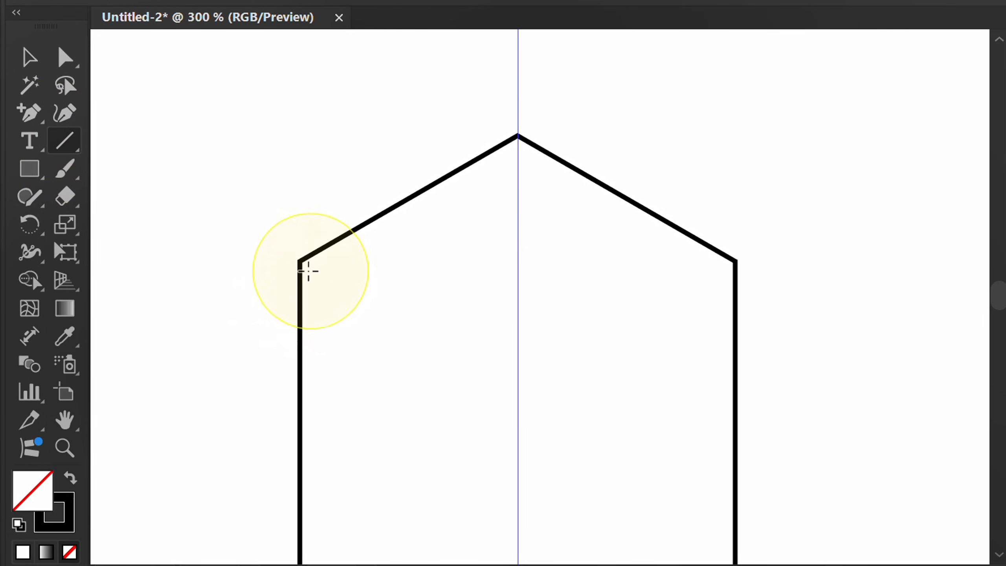
key("shift")
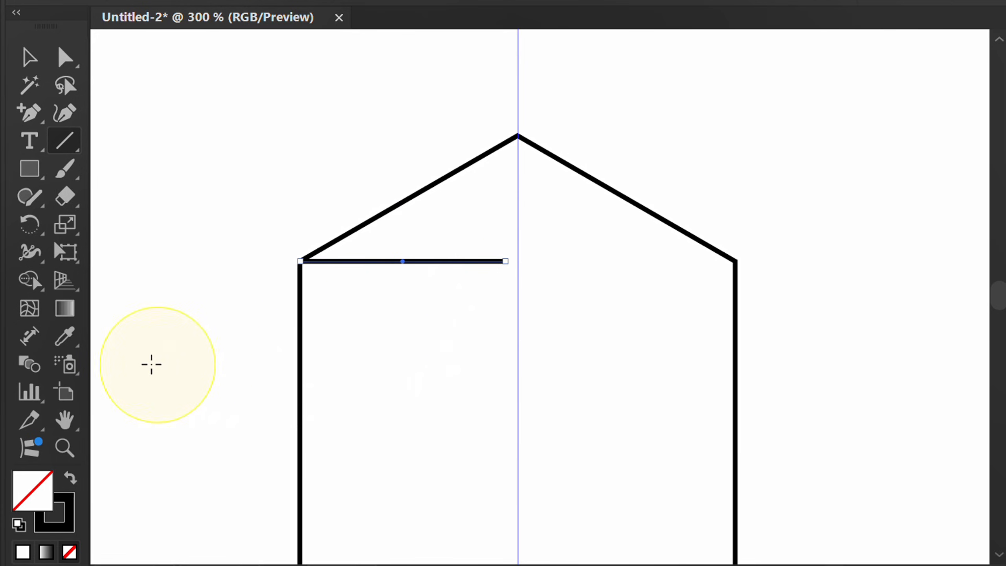
left_click(29, 337)
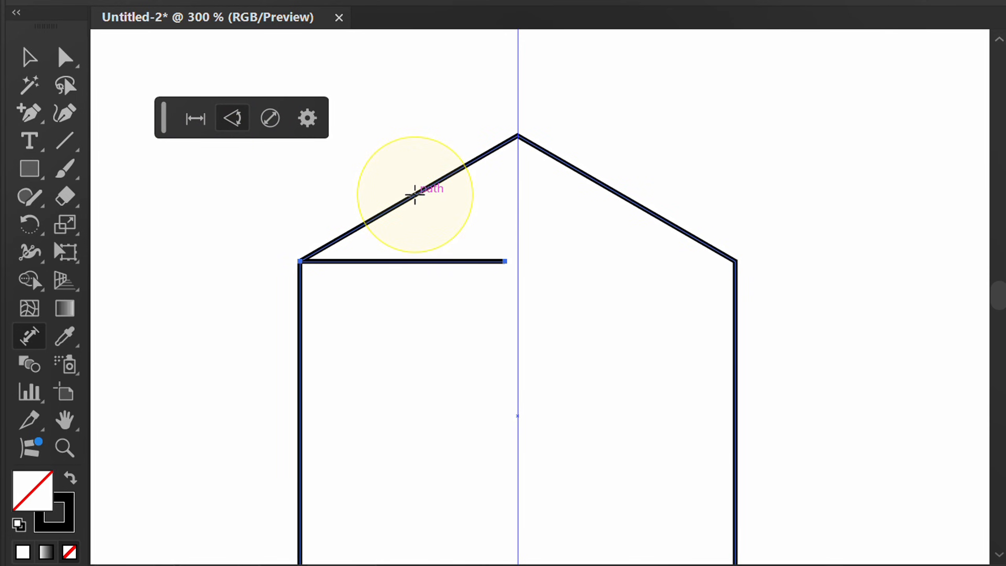
mouse_move(436, 261)
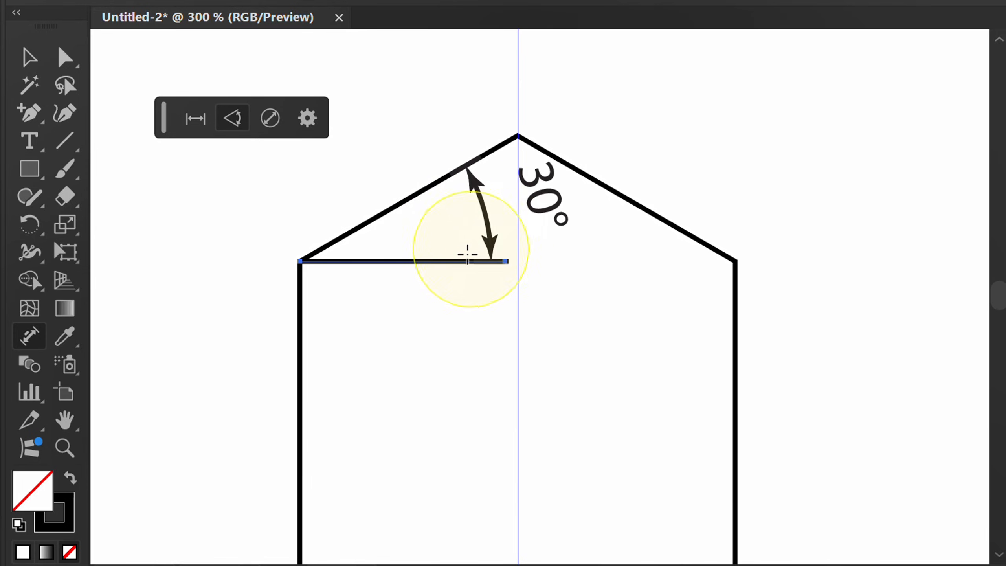
mouse_move(421, 350)
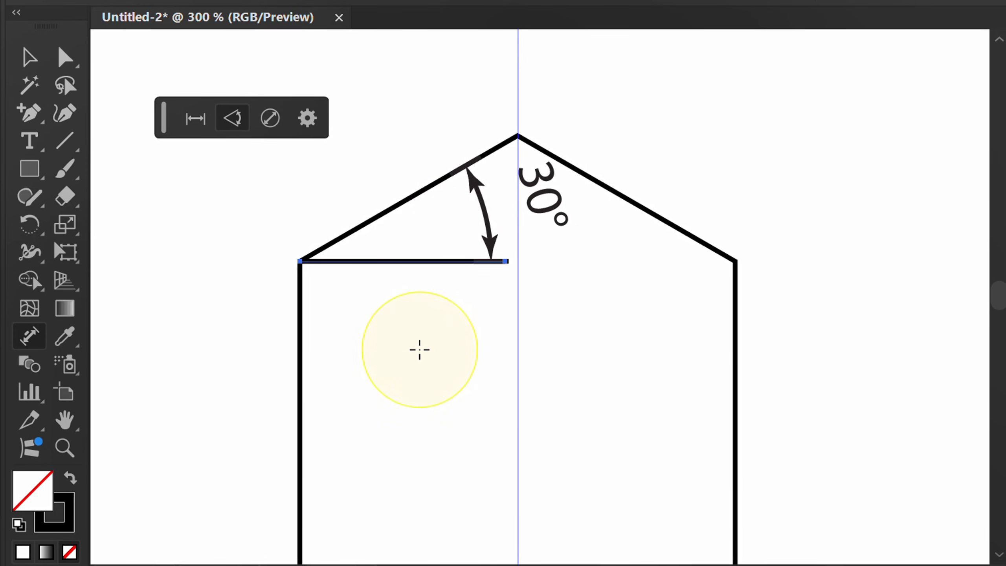